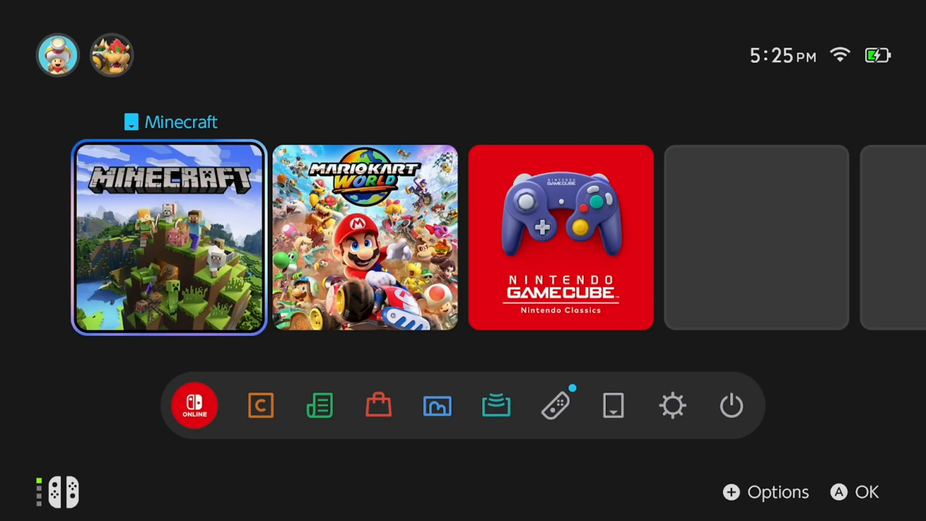
Step: Open System Settings from the HOME Menu's bottom icon row, landing on the Internet section
left_click(261, 405)
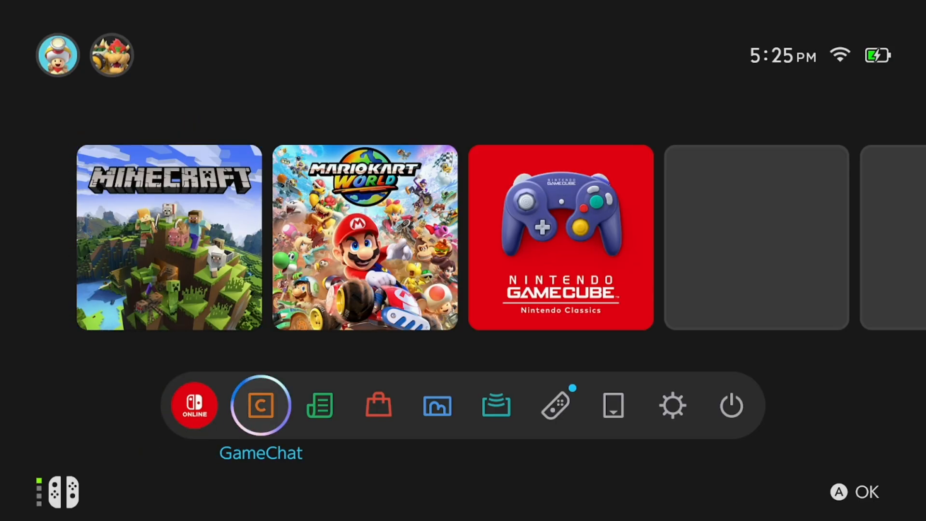
left_click(672, 406)
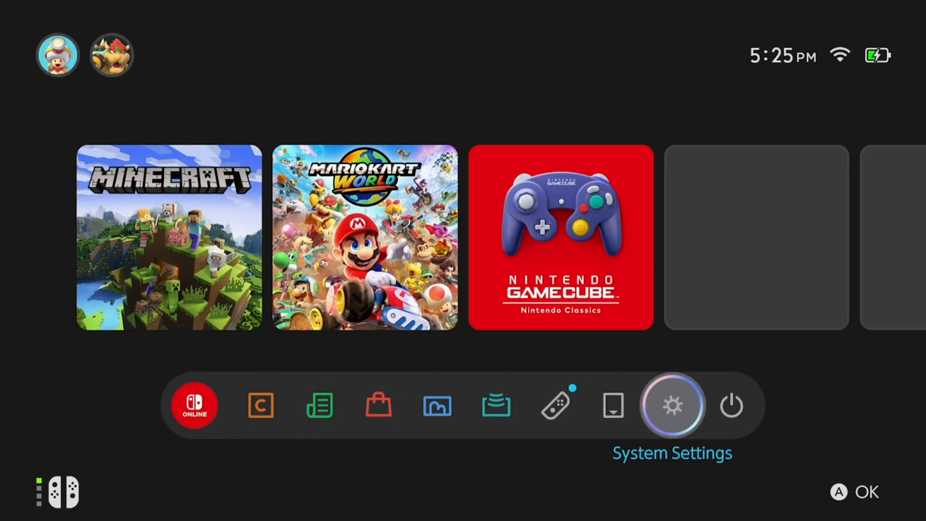
left_click(672, 404)
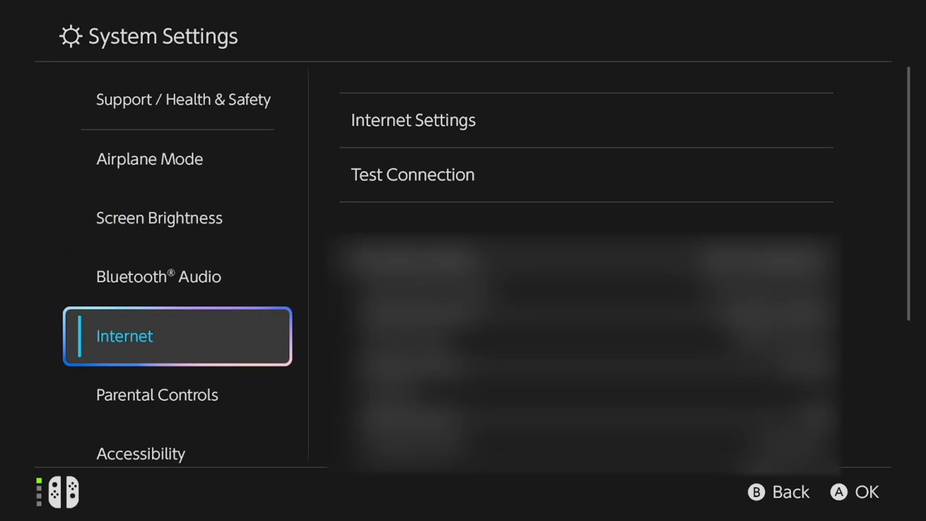
Step: Open Internet Settings for the saved MyAltice b59ad3 network and scroll down to its DNS Settings
left_click(412, 119)
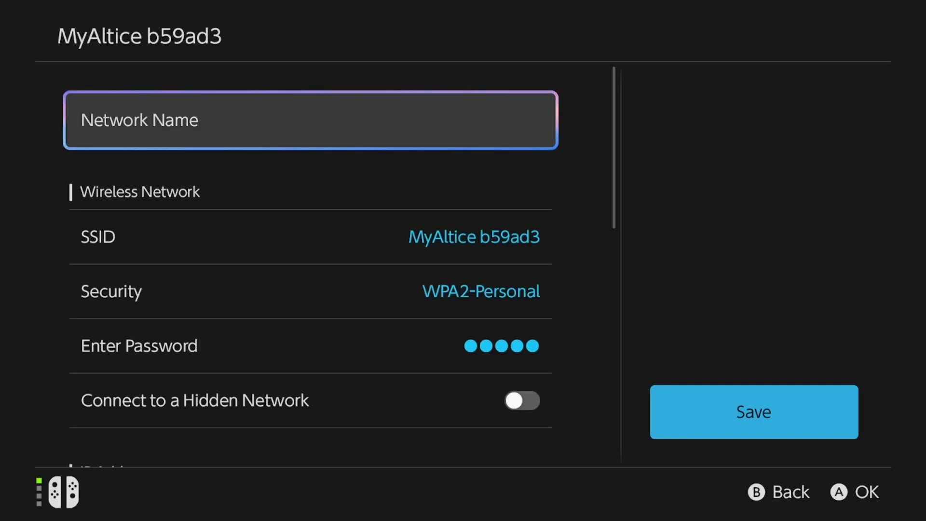
scroll("down", 3)
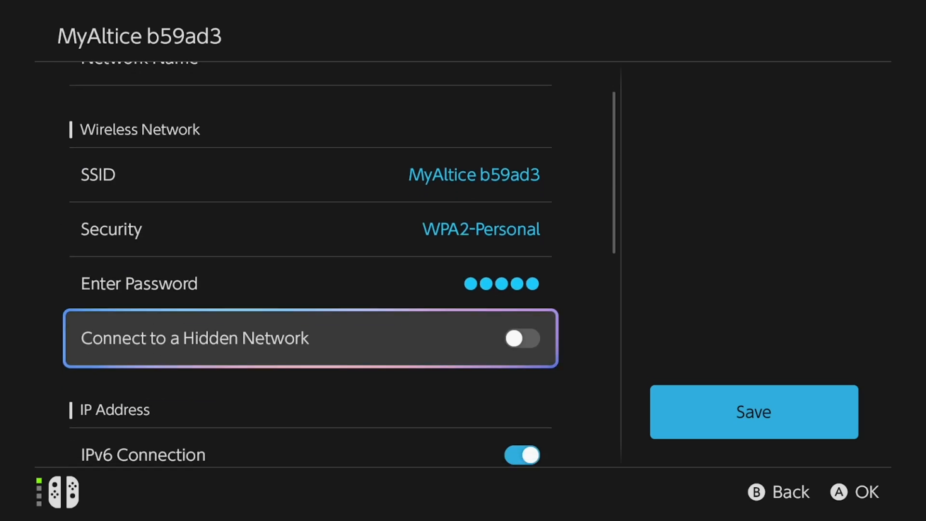
scroll("down", 3)
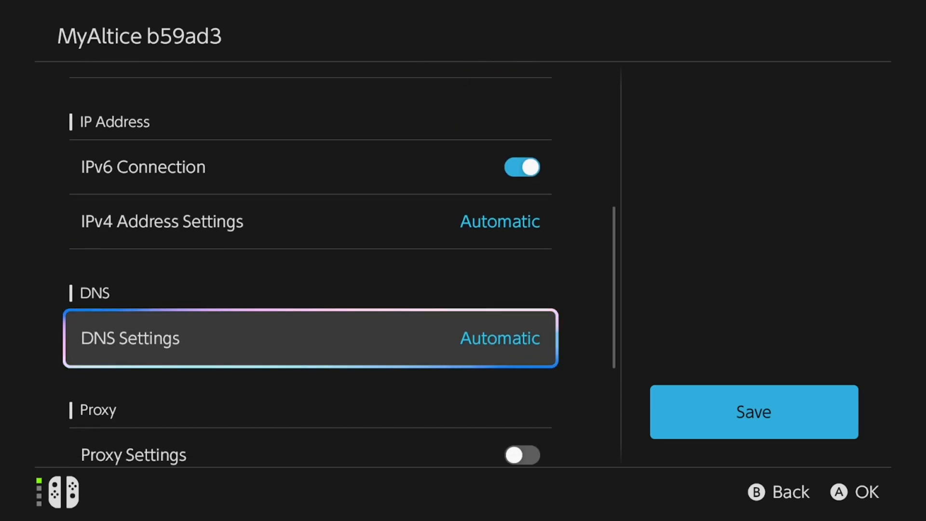
Step: Switch the network's DNS Settings from Automatic to Manual
left_click(310, 337)
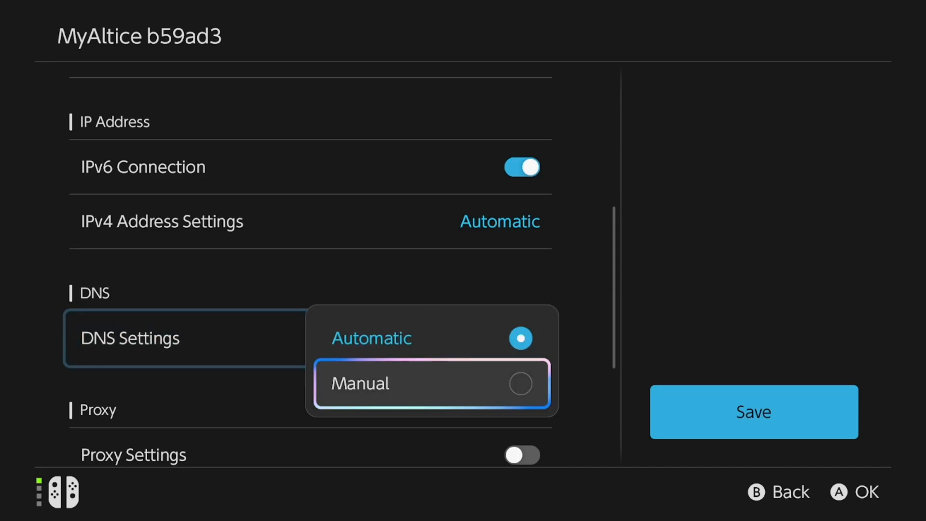
left_click(432, 383)
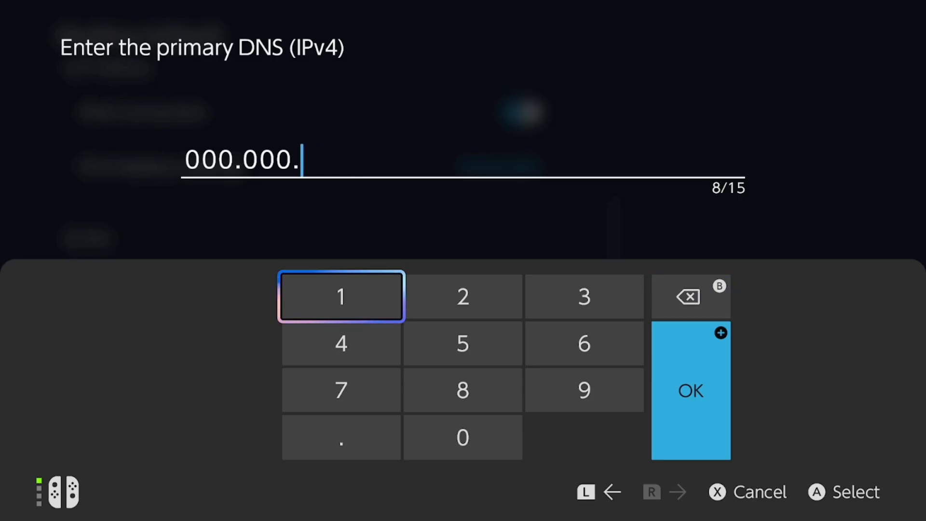
Step: Replace the prefilled primary IPv4 DNS with 045.055.142.122 and confirm it
left_click(689, 296)
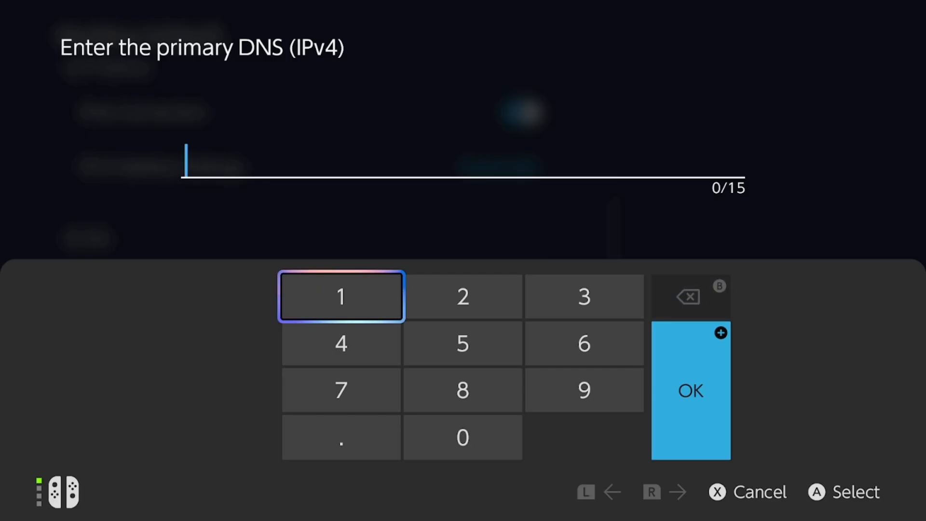
left_click(462, 437)
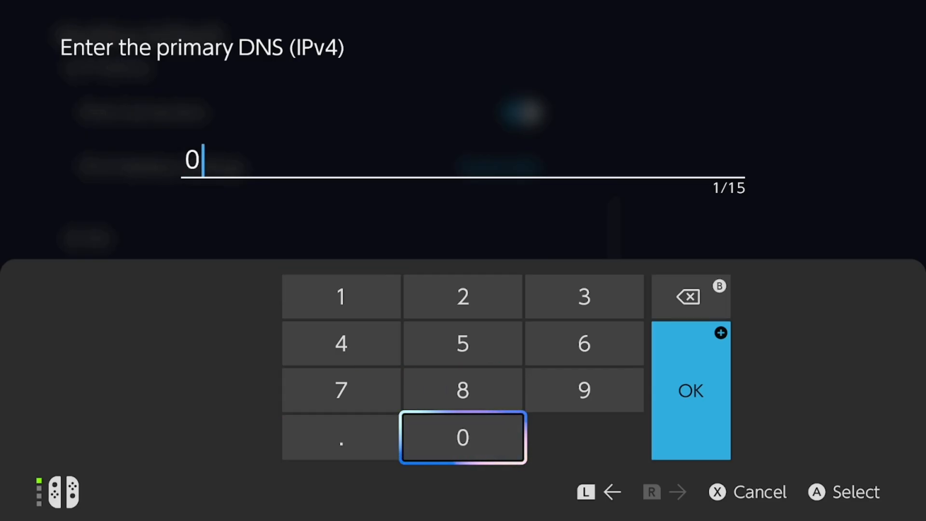
left_click(462, 343)
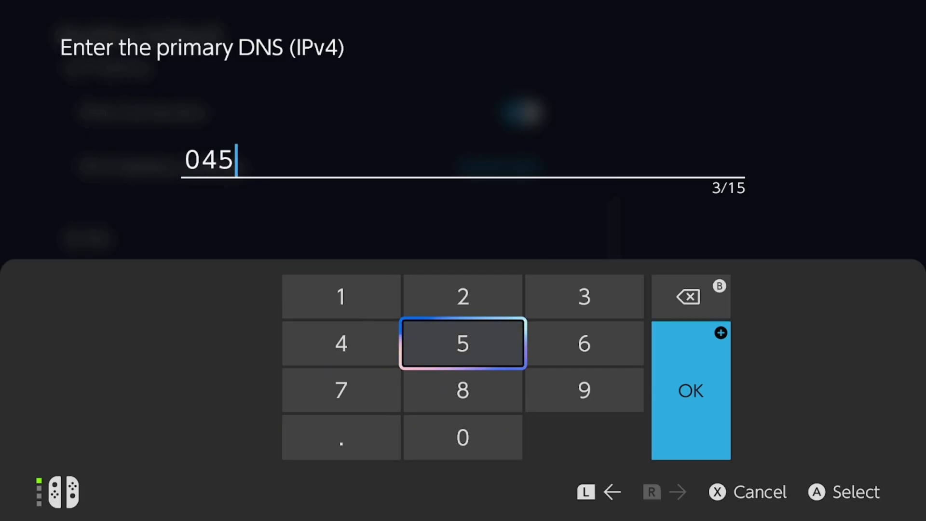
left_click(341, 437)
type(".055")
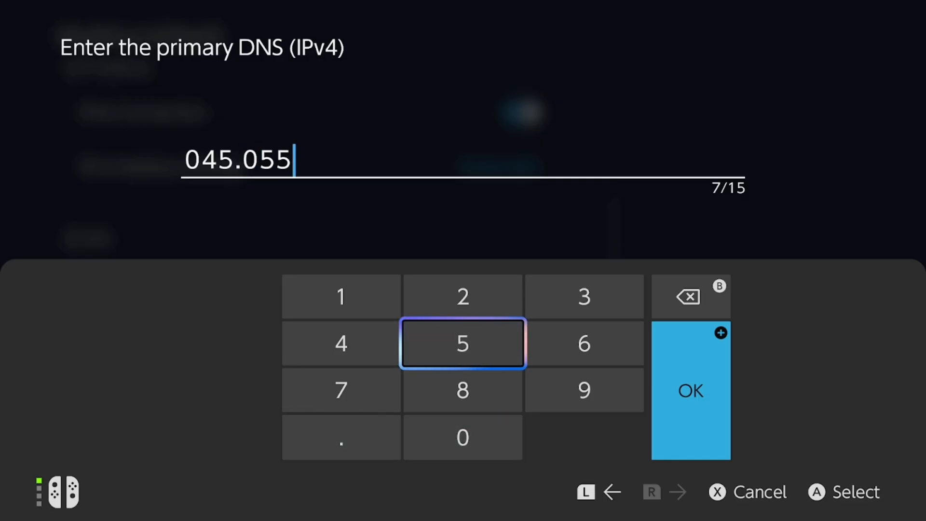
left_click(340, 437)
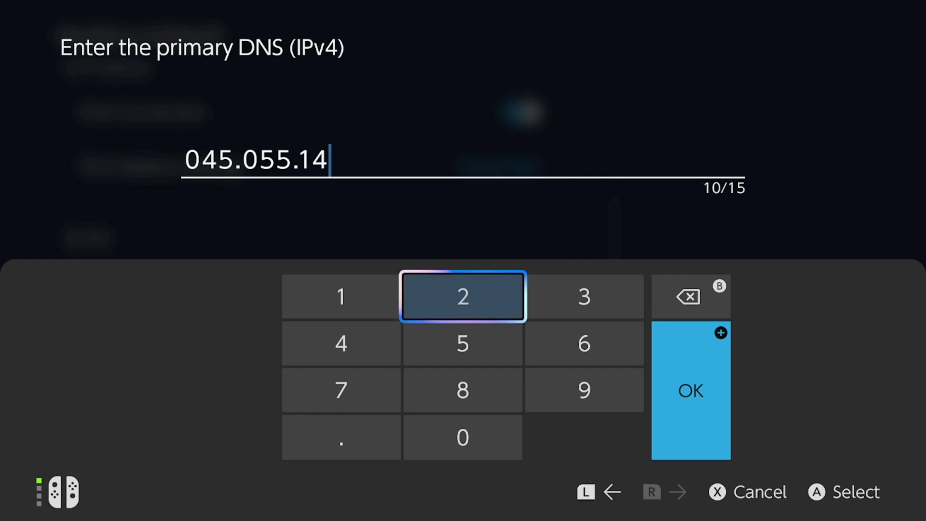
left_click(462, 296)
type("2.122")
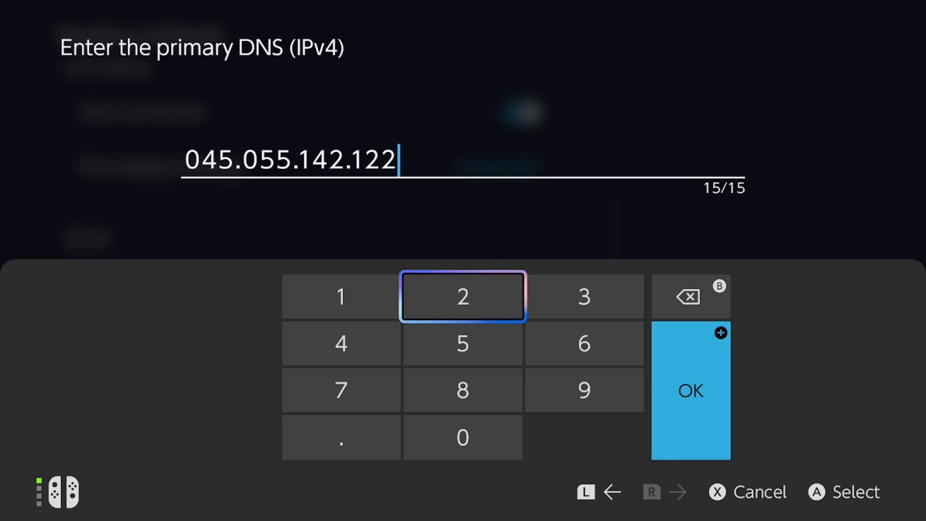
left_click(690, 389)
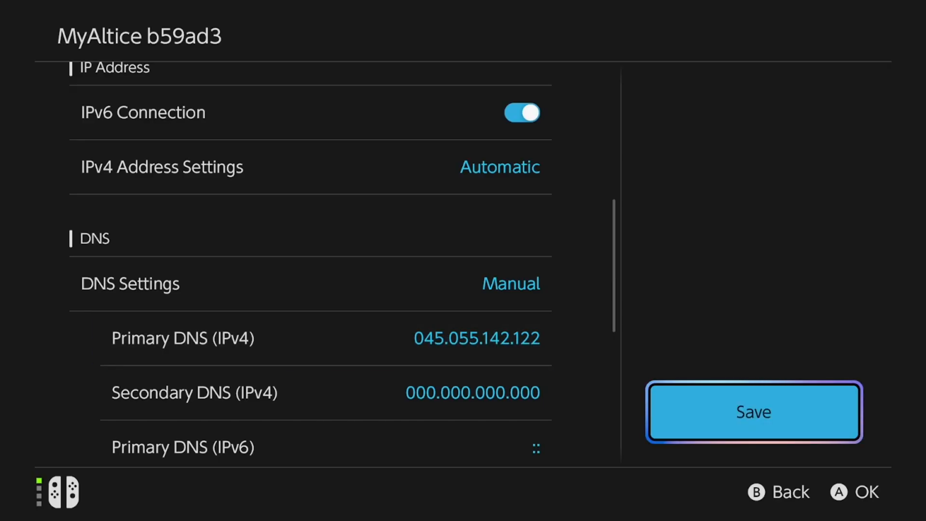
Step: Save the manual DNS settings and dismiss the 'Settings have been saved' message
left_click(753, 412)
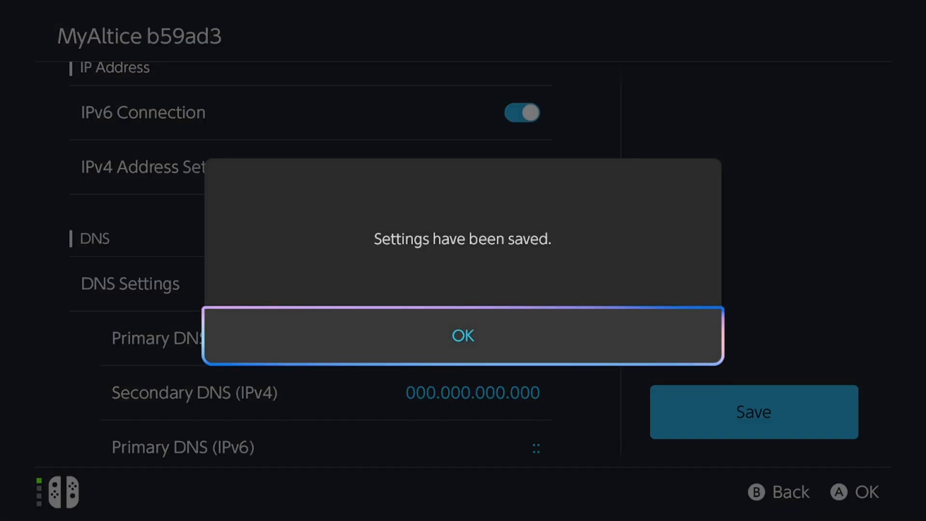
left_click(462, 336)
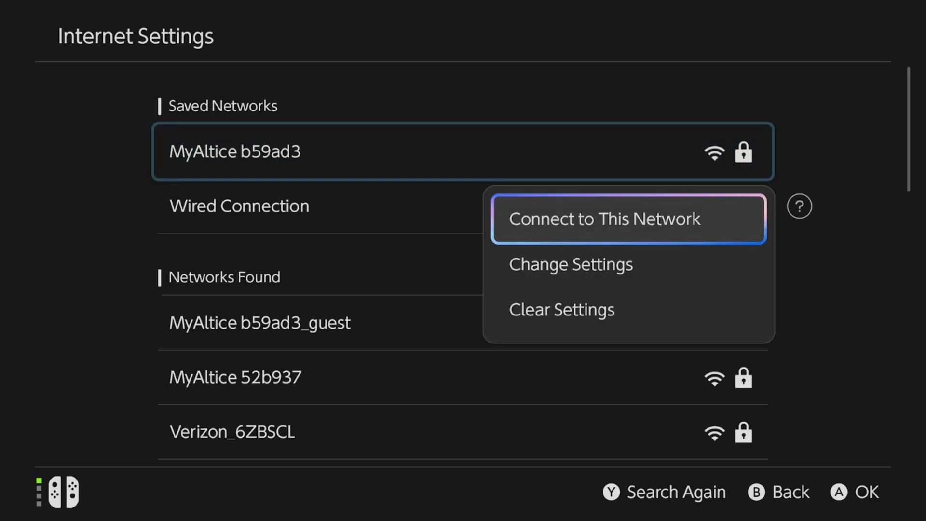
Step: Connect to MyAltice b59ad3 and proceed past the registration prompt to the Switchbru DNS page
left_click(604, 219)
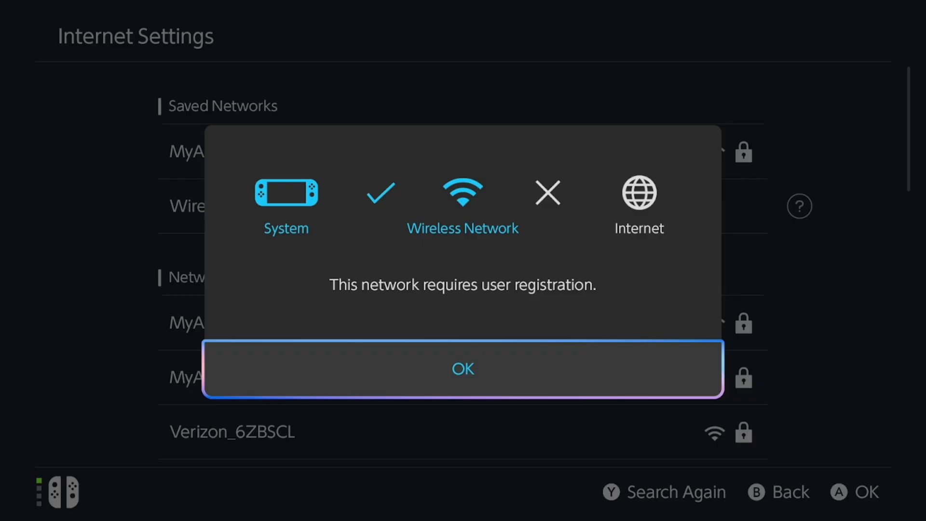
left_click(462, 369)
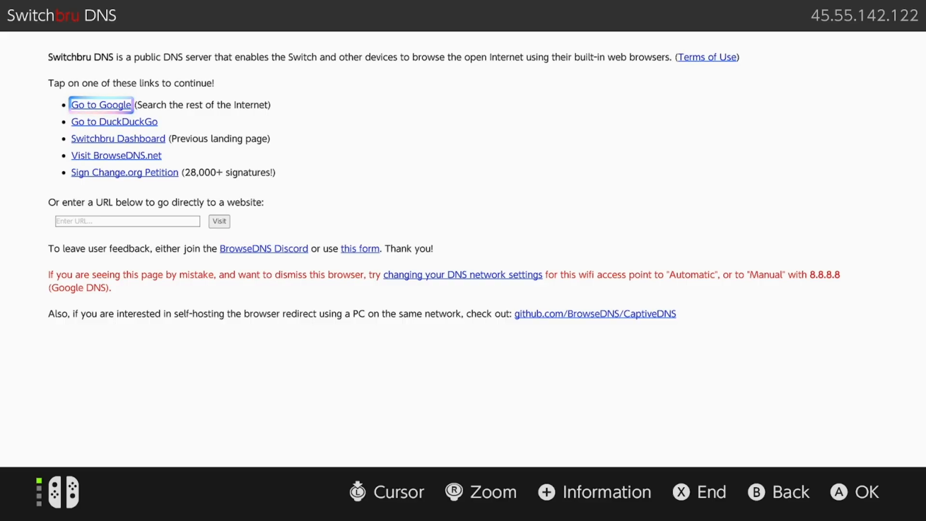
Step: Follow the 'Go to Google' link and select the search box to bring up the keyboard
left_click(101, 104)
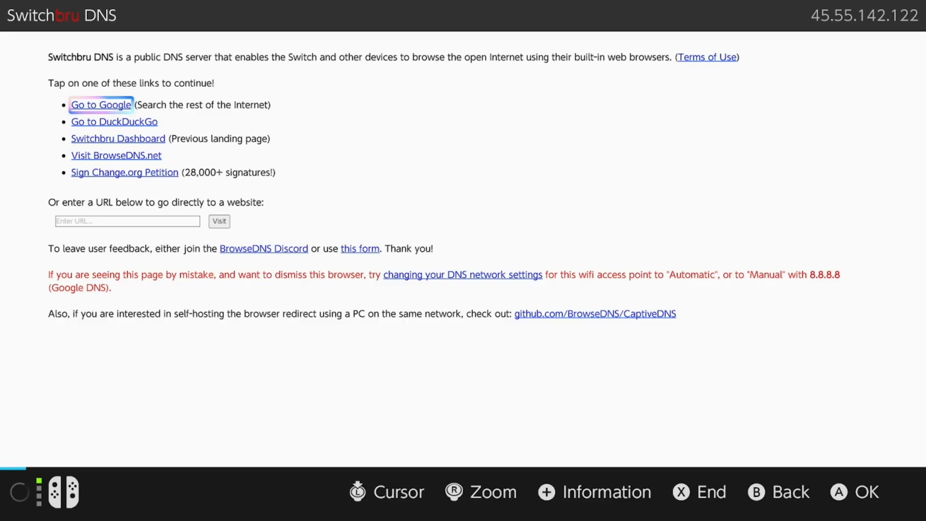
left_click(101, 104)
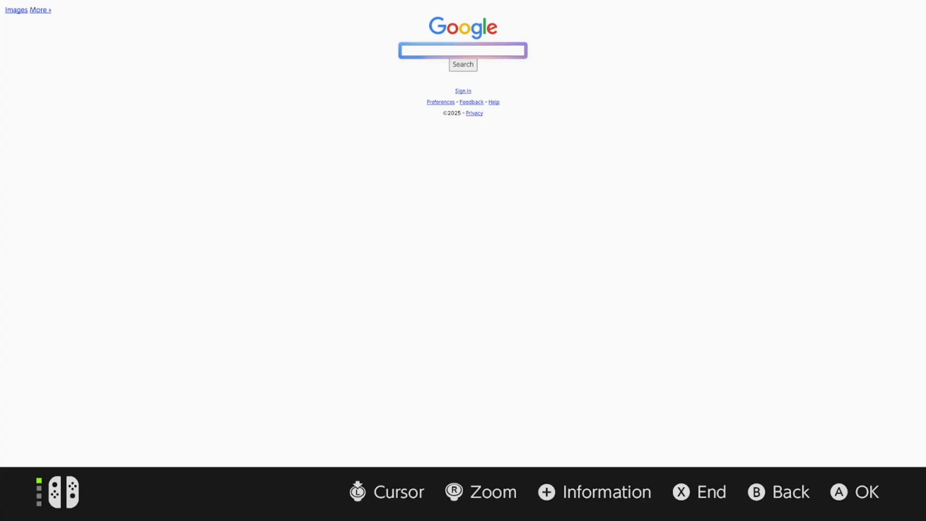
left_click(462, 50)
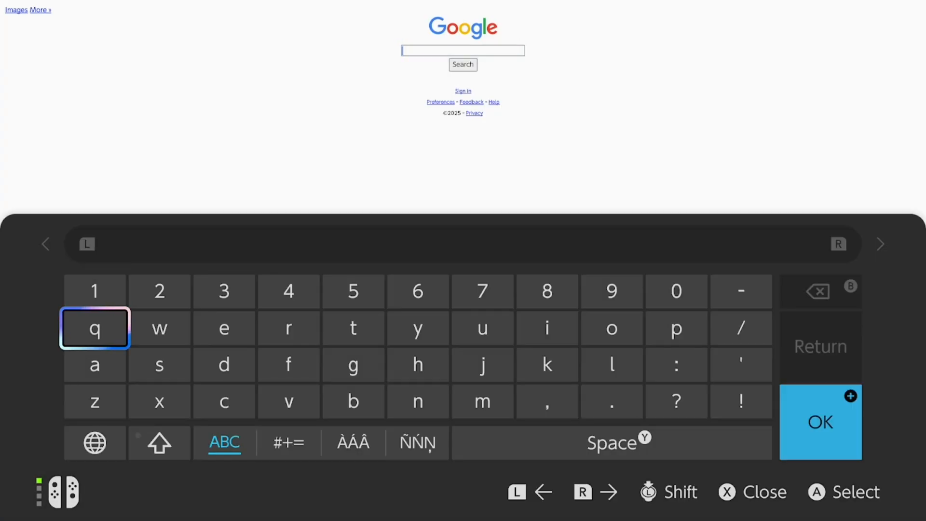